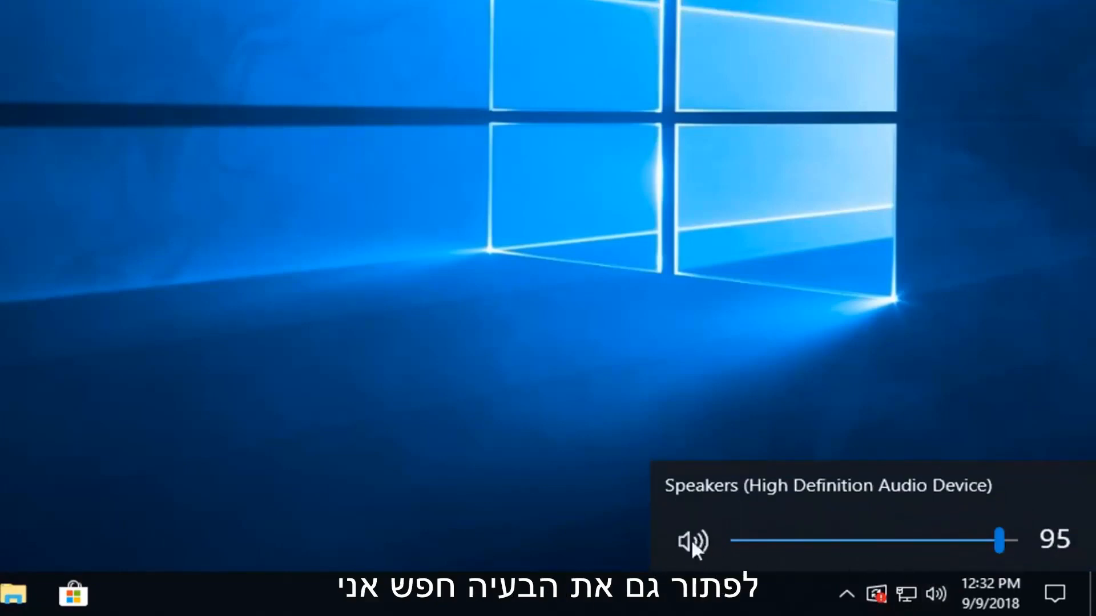
# Step: Nudge the Speakers volume slider in the taskbar flyout, leaving it at 95
pyautogui.moveTo(999, 540); pyautogui.dragTo(987, 540)
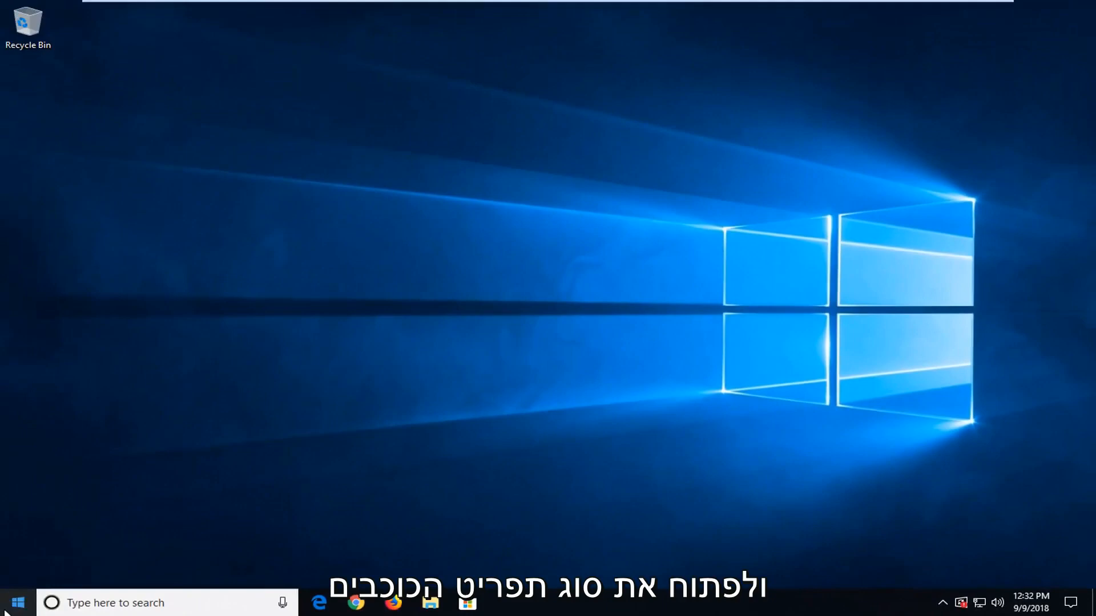
# Step: Search 'control' from the taskbar and launch the Control Panel desktop app
pyautogui.write('control panel')
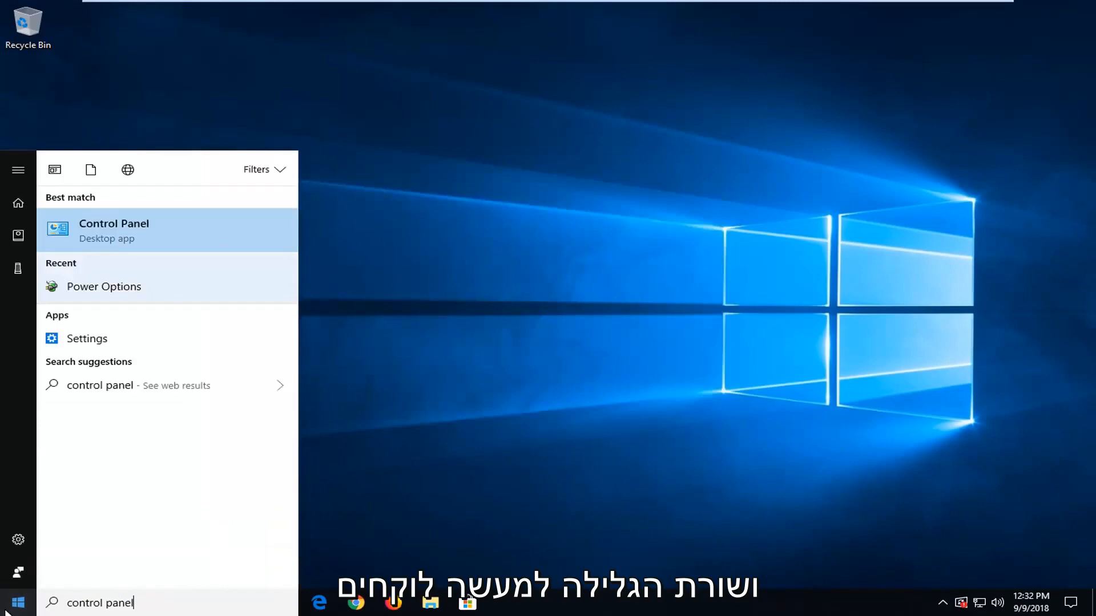
pyautogui.moveTo(131, 243)
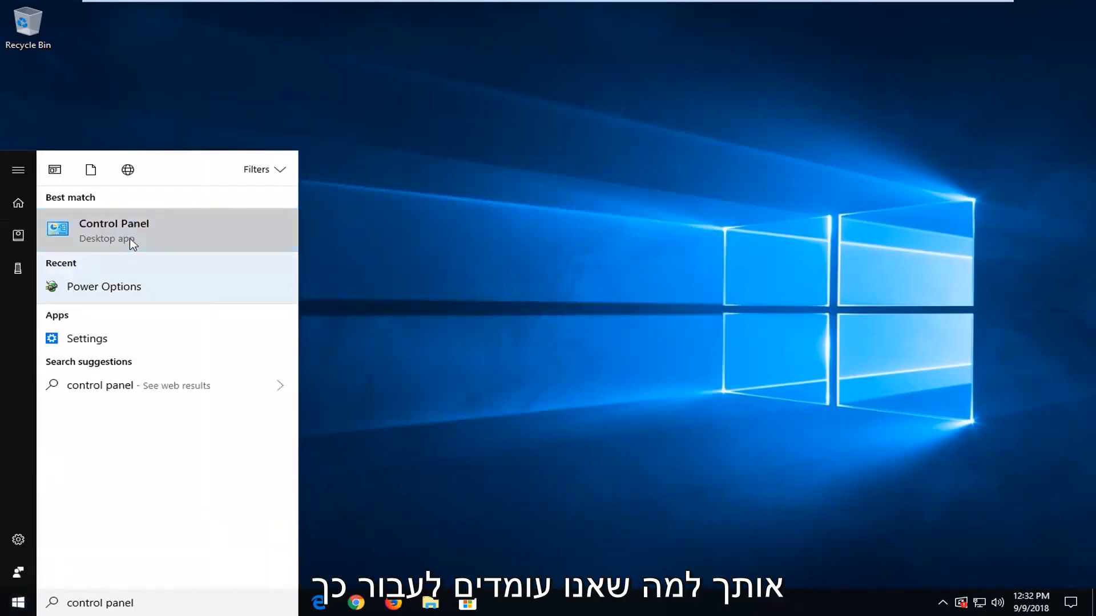
pyautogui.click(114, 231)
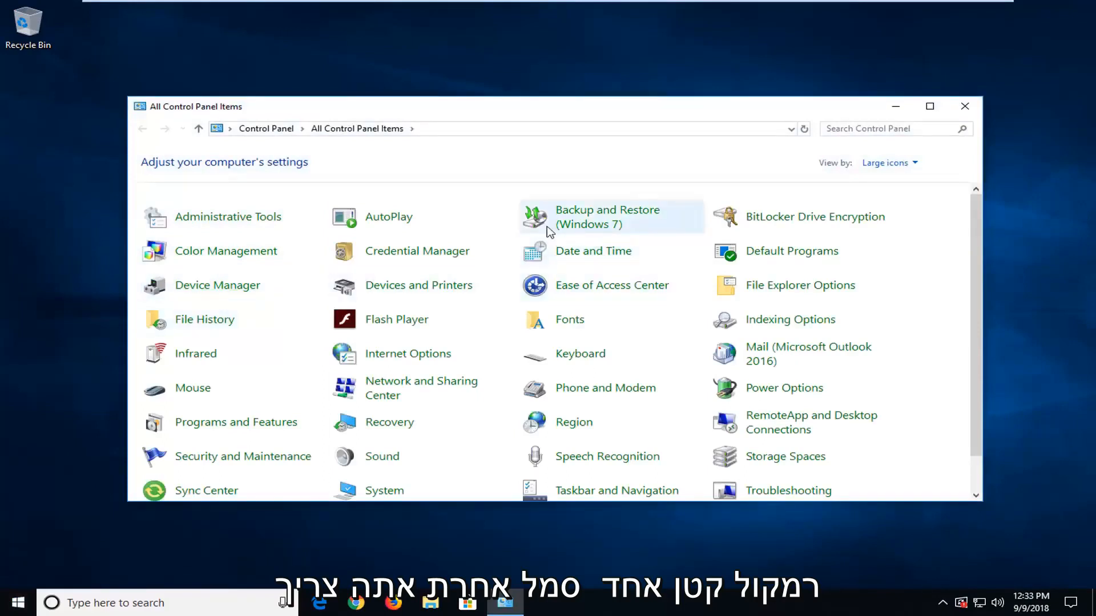
pyautogui.moveTo(594, 251)
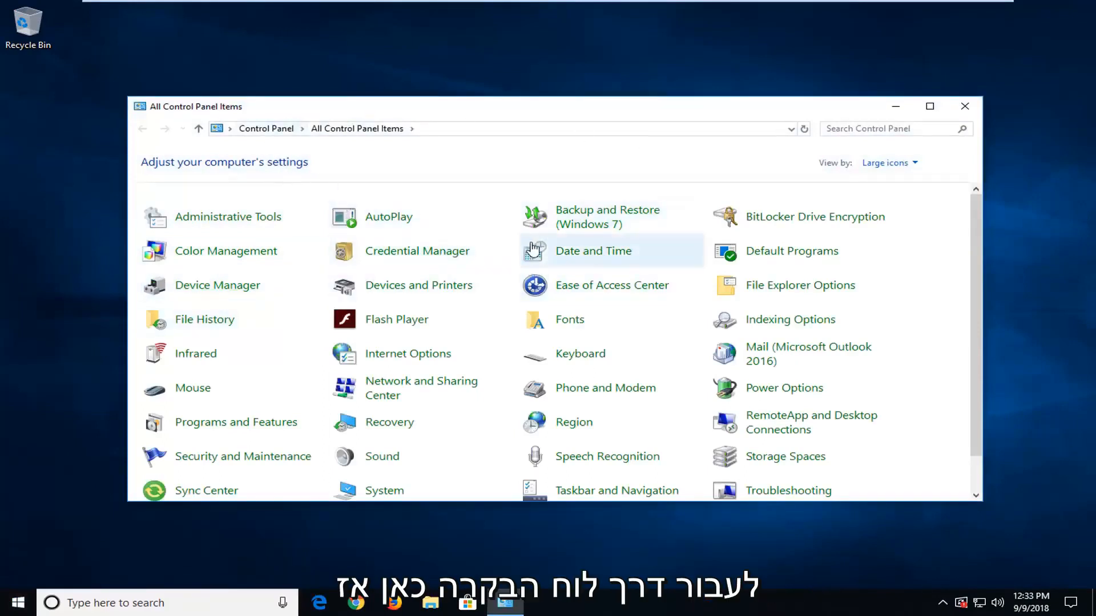
# Step: In Sound's Communications settings choose 'Do nothing' for other sounds and confirm with OK
pyautogui.click(890, 162)
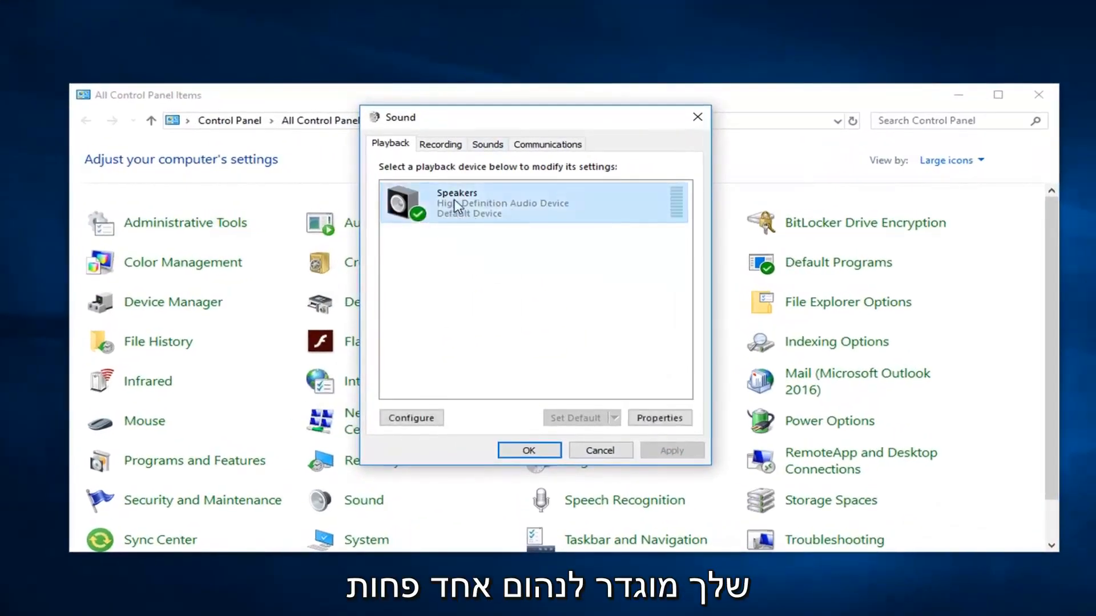
pyautogui.moveTo(488, 301)
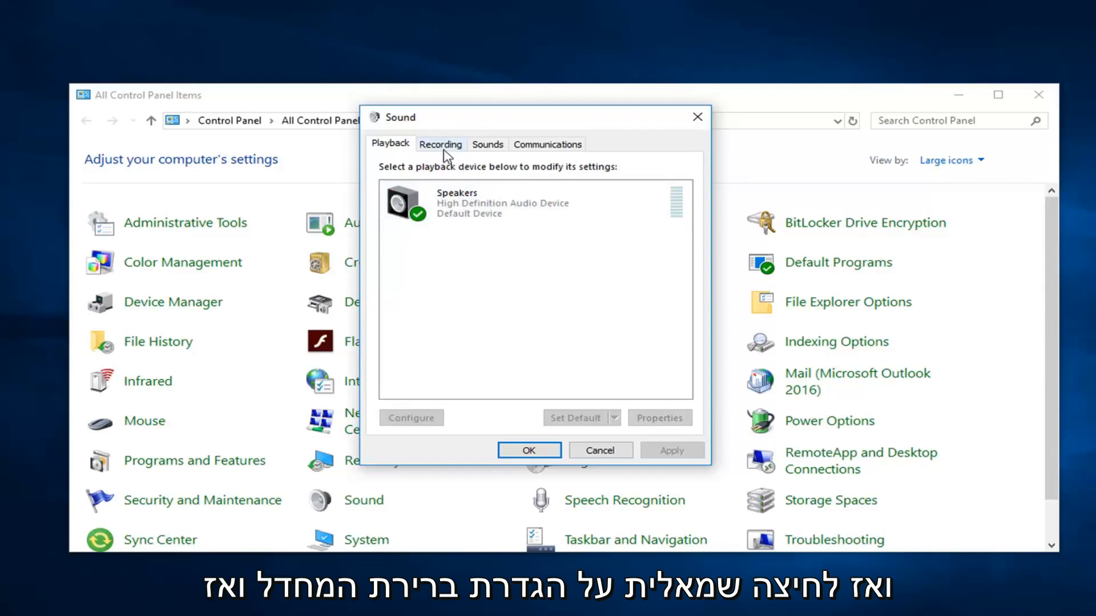
pyautogui.click(488, 144)
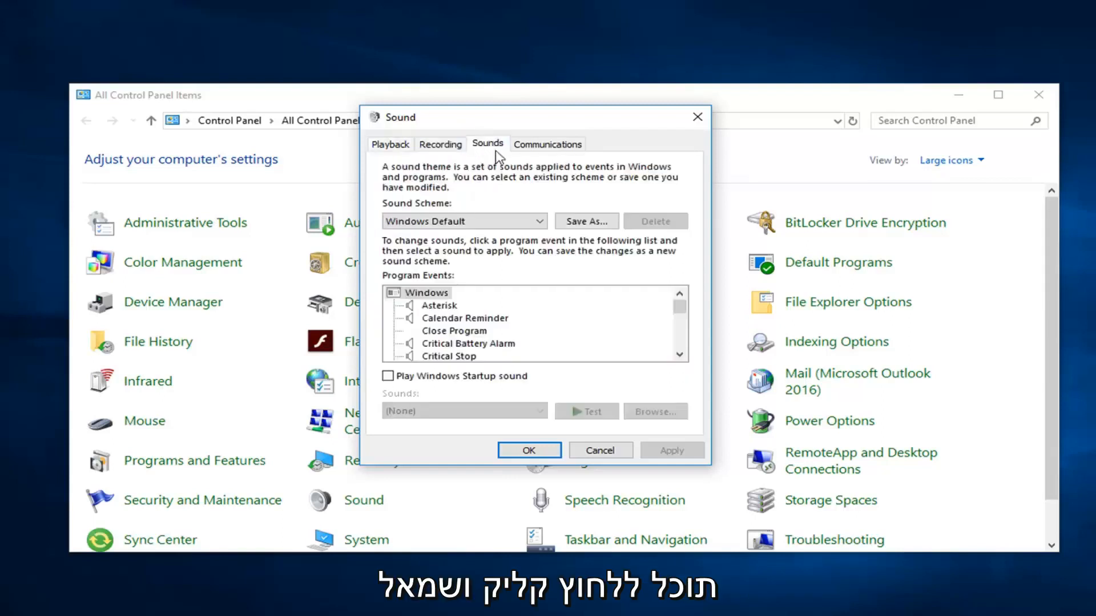
pyautogui.click(547, 144)
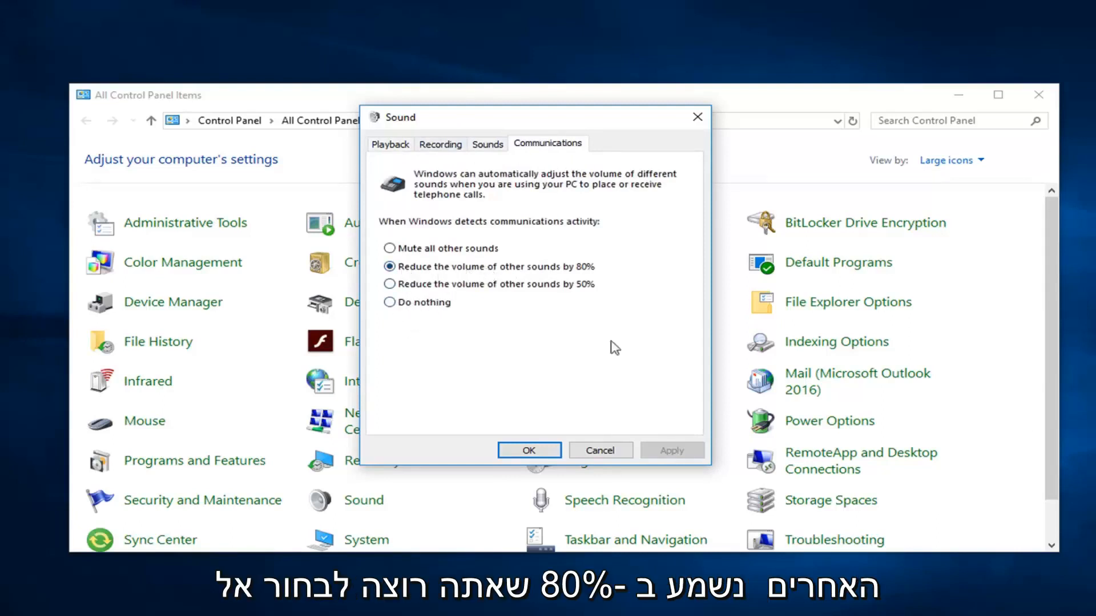
pyautogui.moveTo(434, 322)
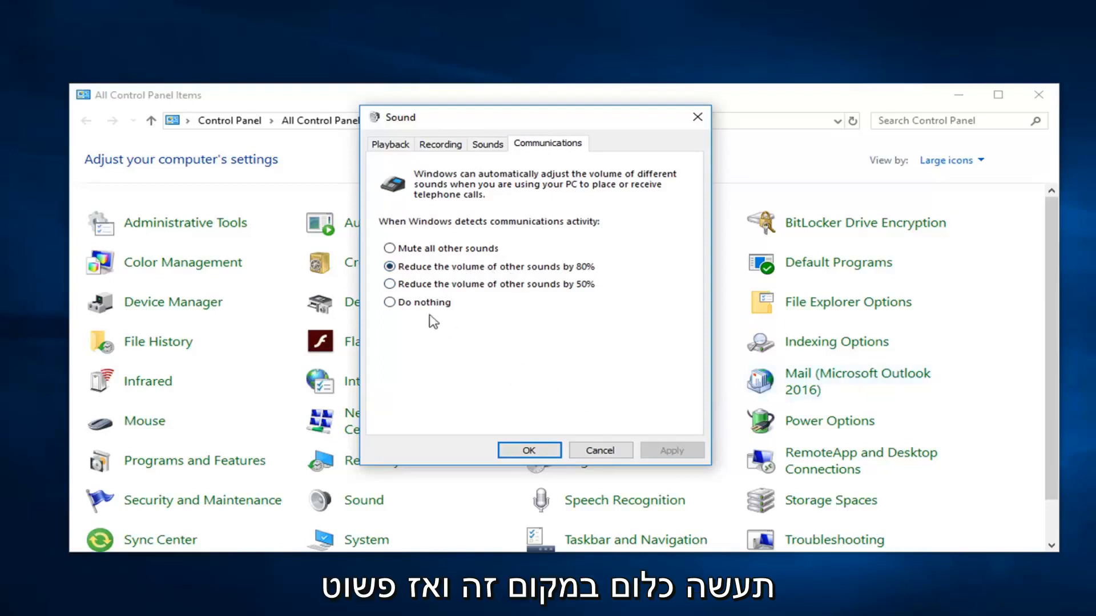
pyautogui.click(389, 302)
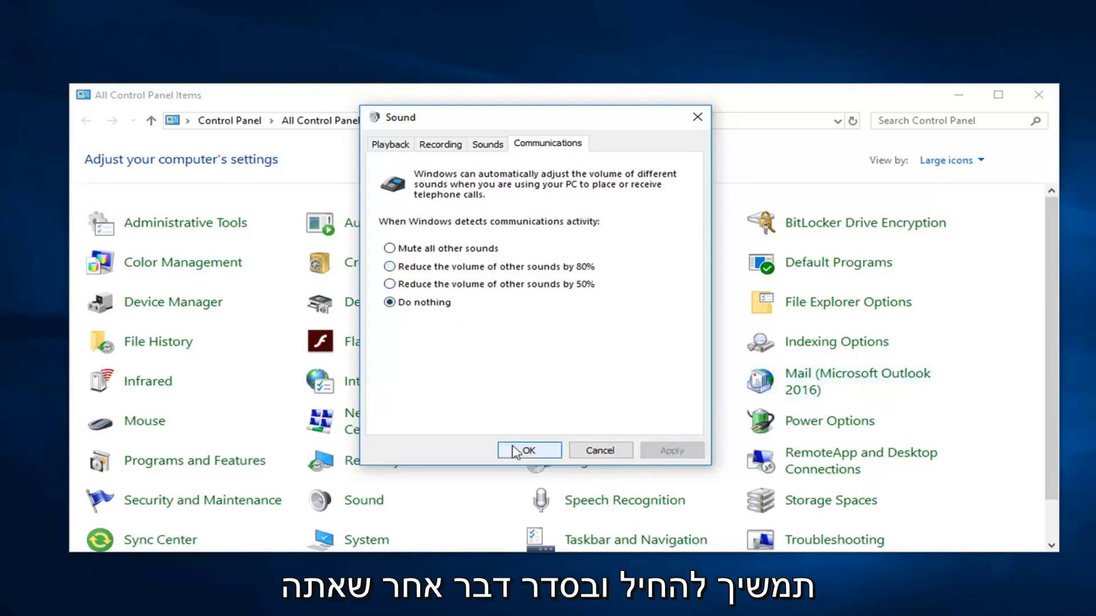
pyautogui.moveTo(530, 436)
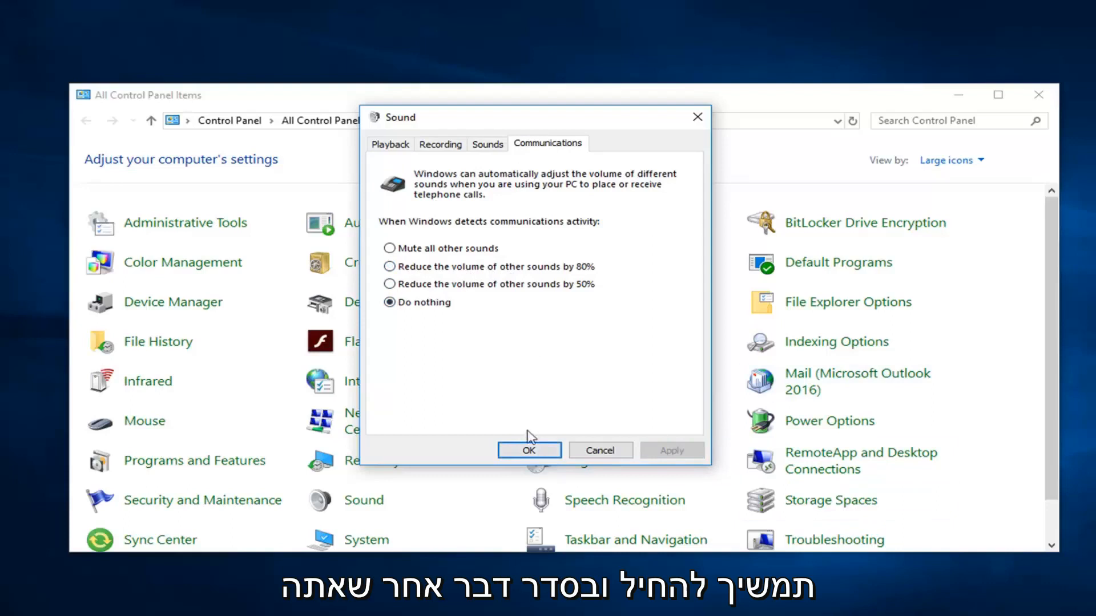
pyautogui.click(529, 449)
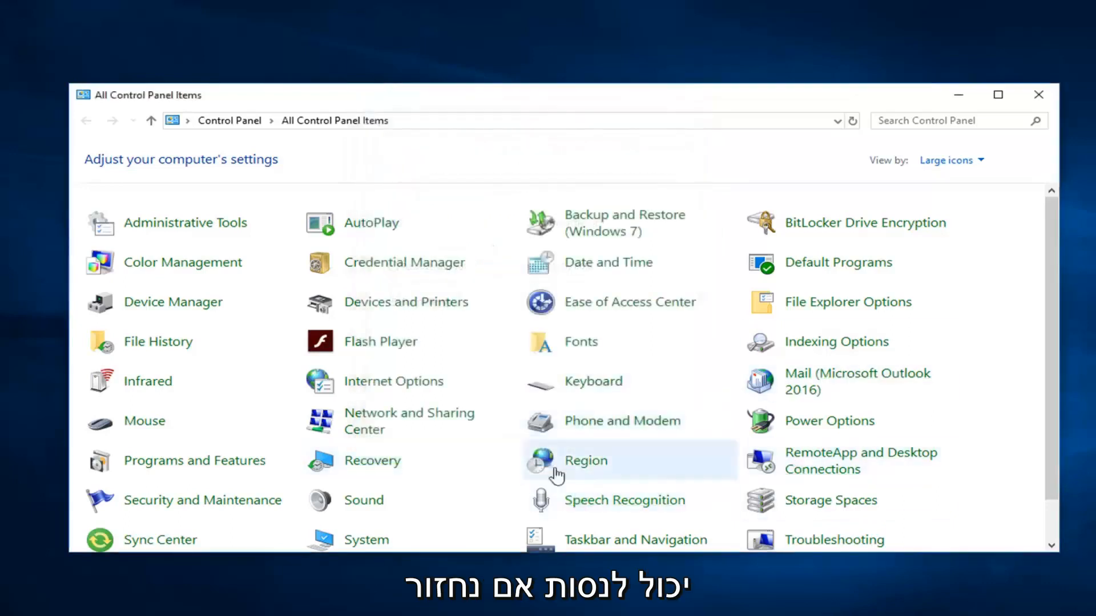
pyautogui.moveTo(362, 500)
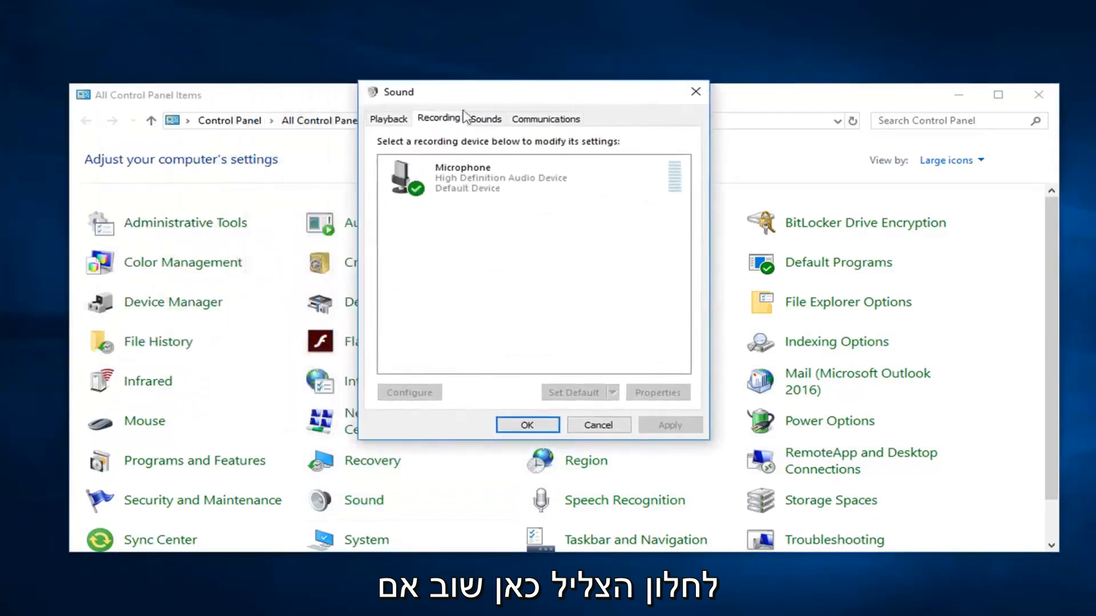
# Step: From the Playback devices list, bring up the Speakers device properties
pyautogui.click(388, 117)
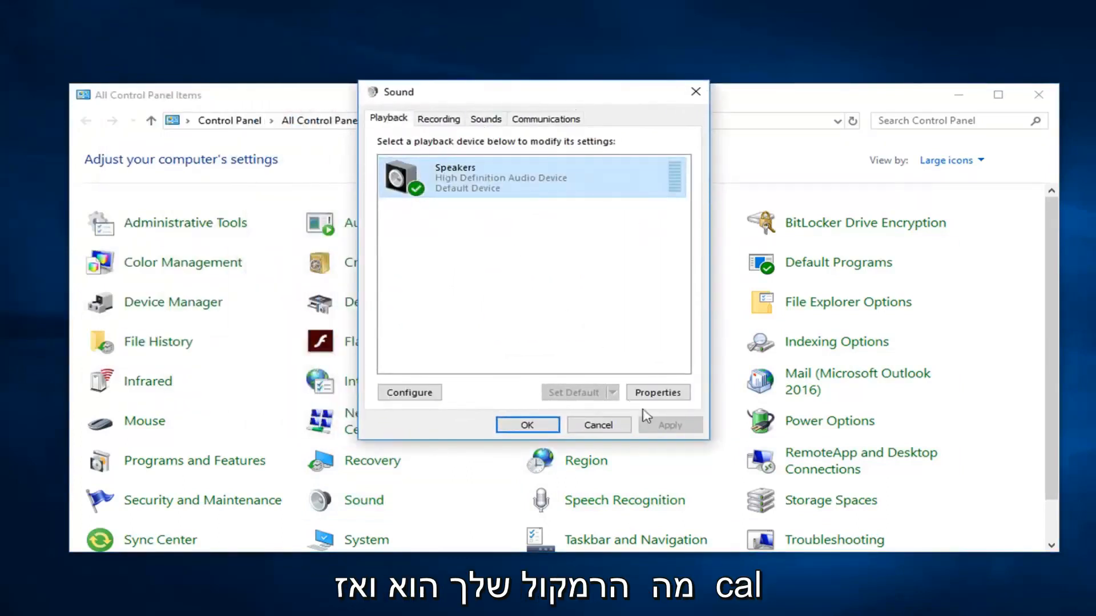
pyautogui.click(657, 392)
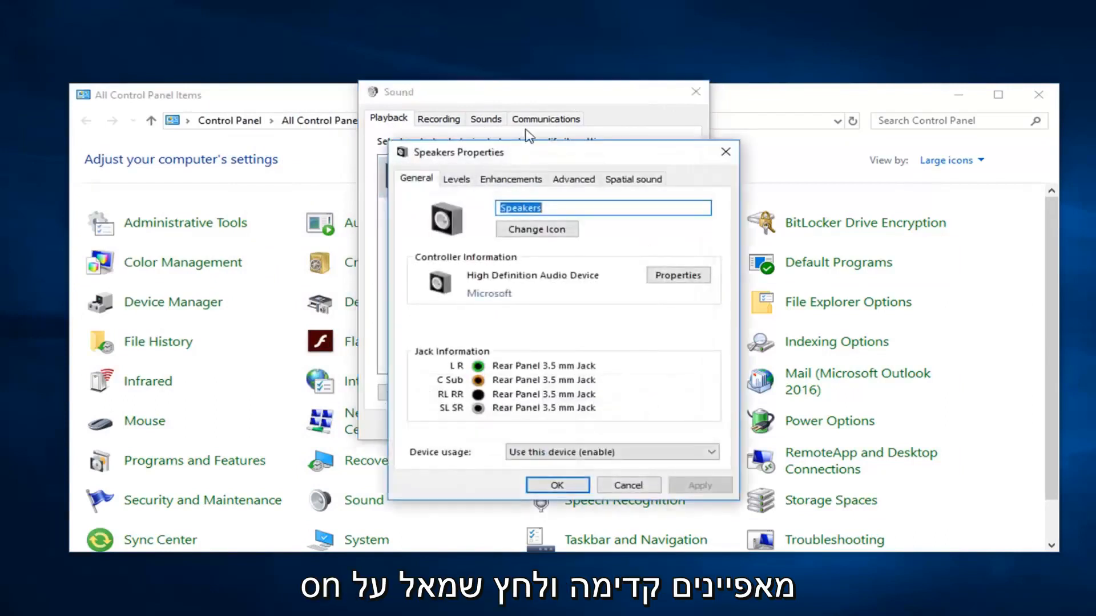
# Step: Leave Enhancements disabled, raise the Levels slider to 93 and review the Advanced default format
pyautogui.click(481, 127)
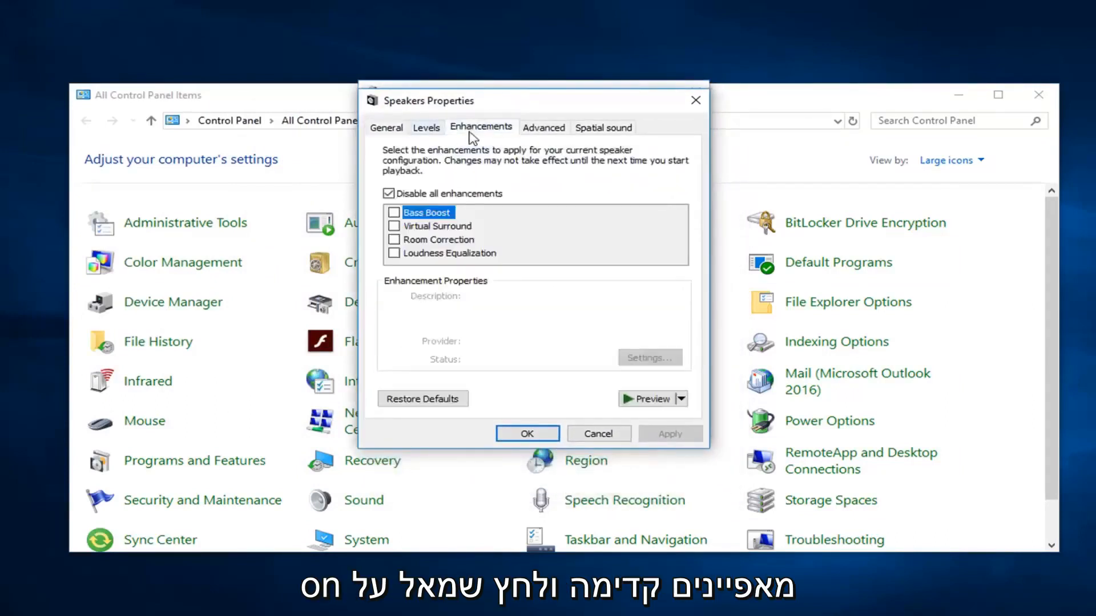
pyautogui.click(426, 127)
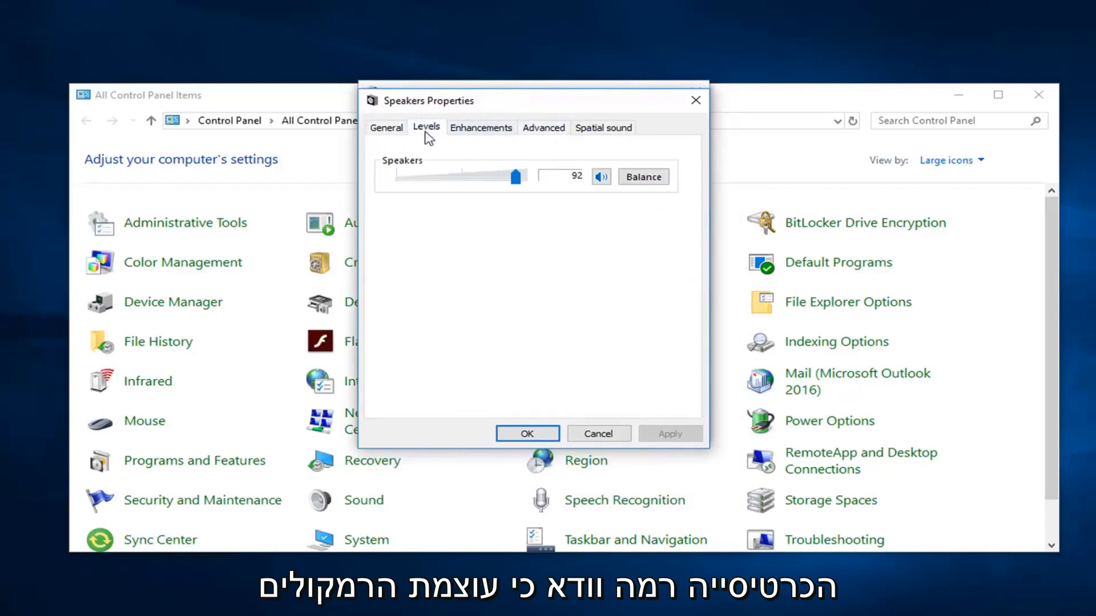
pyautogui.moveTo(507, 175); pyautogui.dragTo(518, 176)
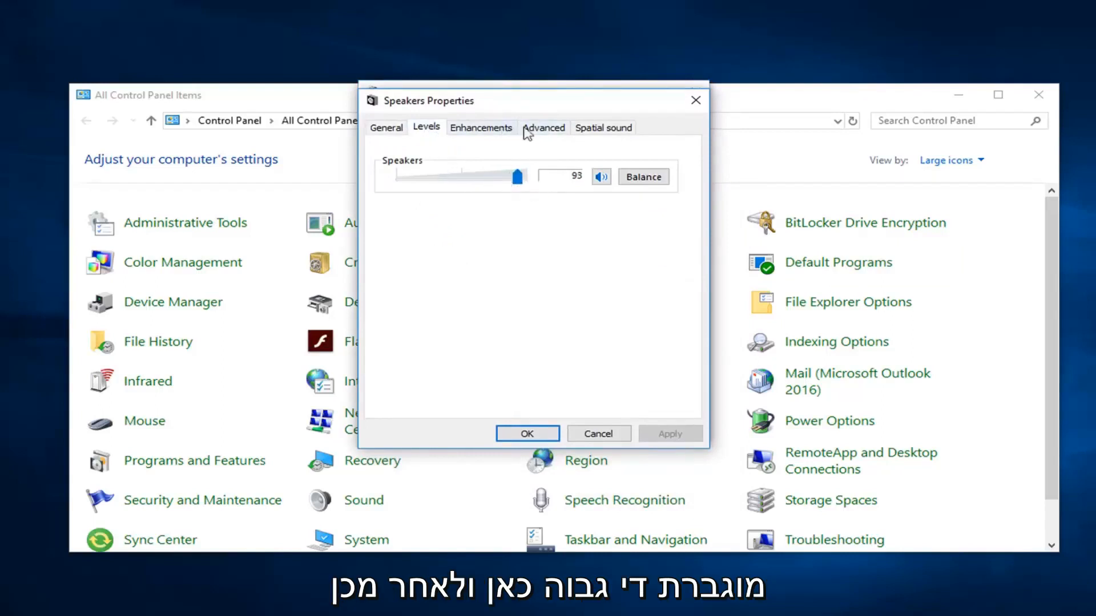
pyautogui.click(543, 126)
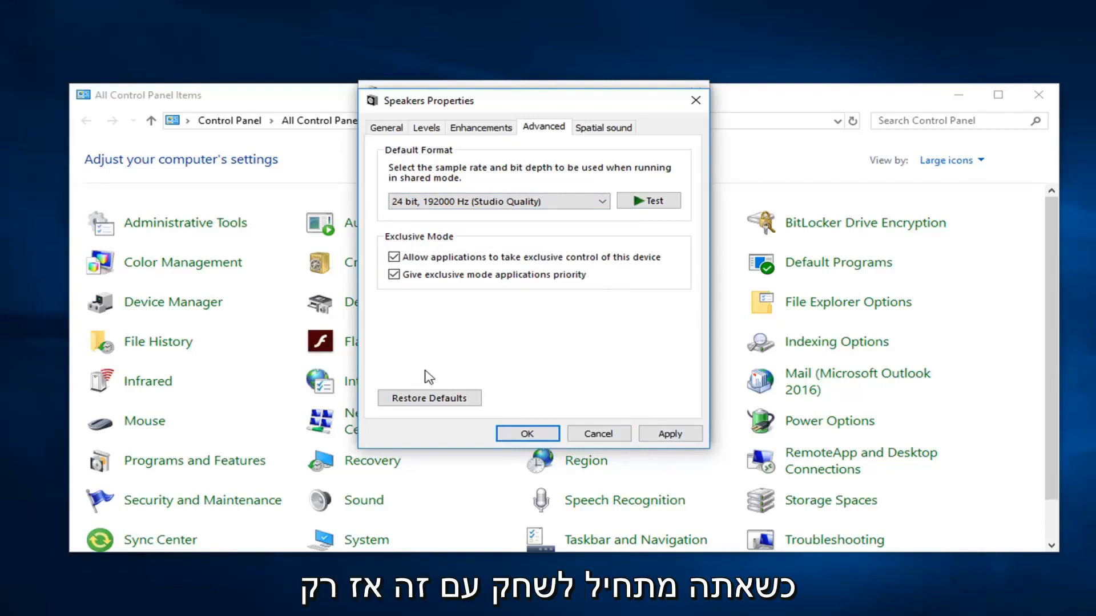
pyautogui.moveTo(472, 365)
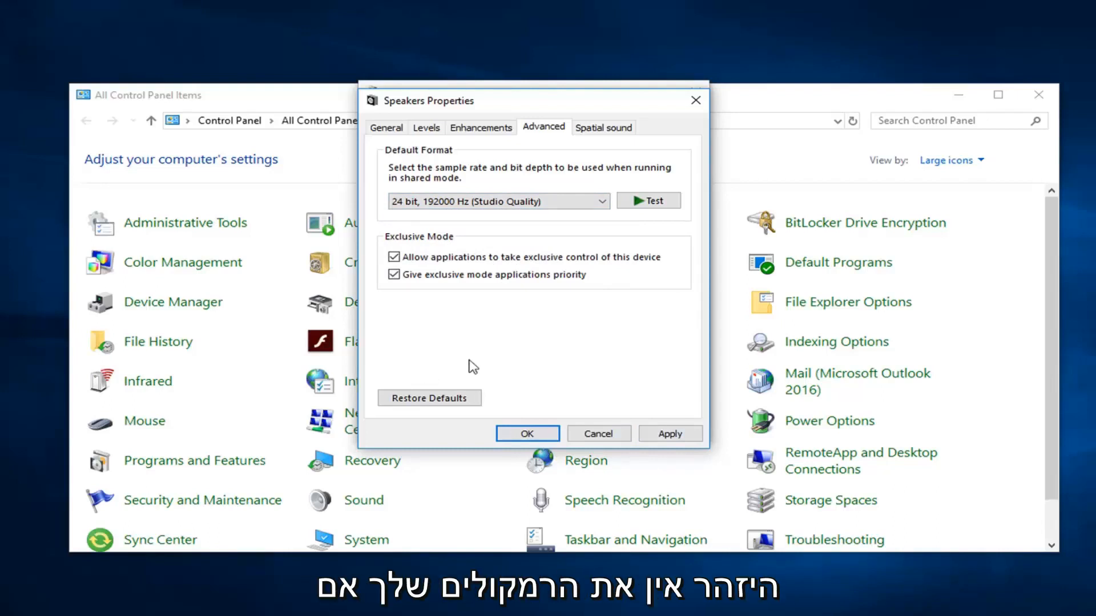
pyautogui.moveTo(488, 365)
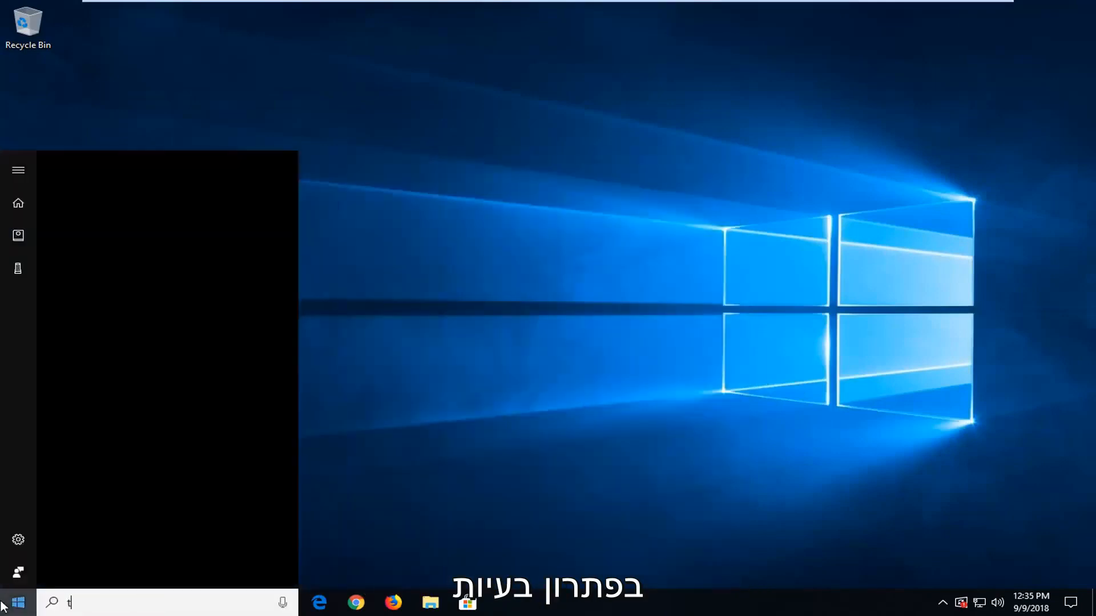
# Step: Search 'troubleshoot' from Start and go to the Troubleshoot system settings page
pyautogui.write('roubleshoot')
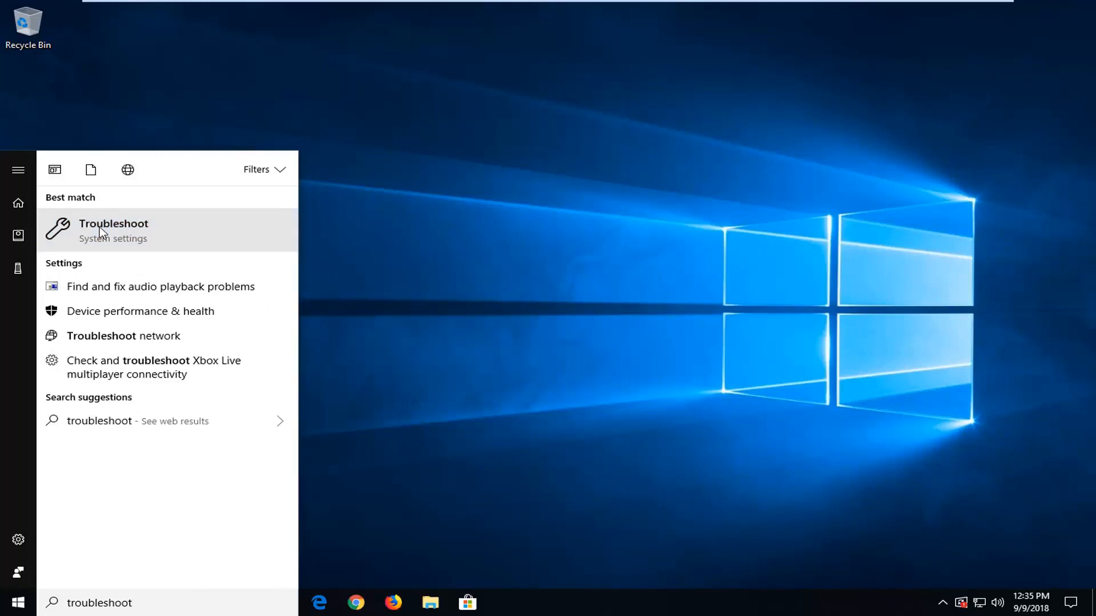
pyautogui.click(113, 231)
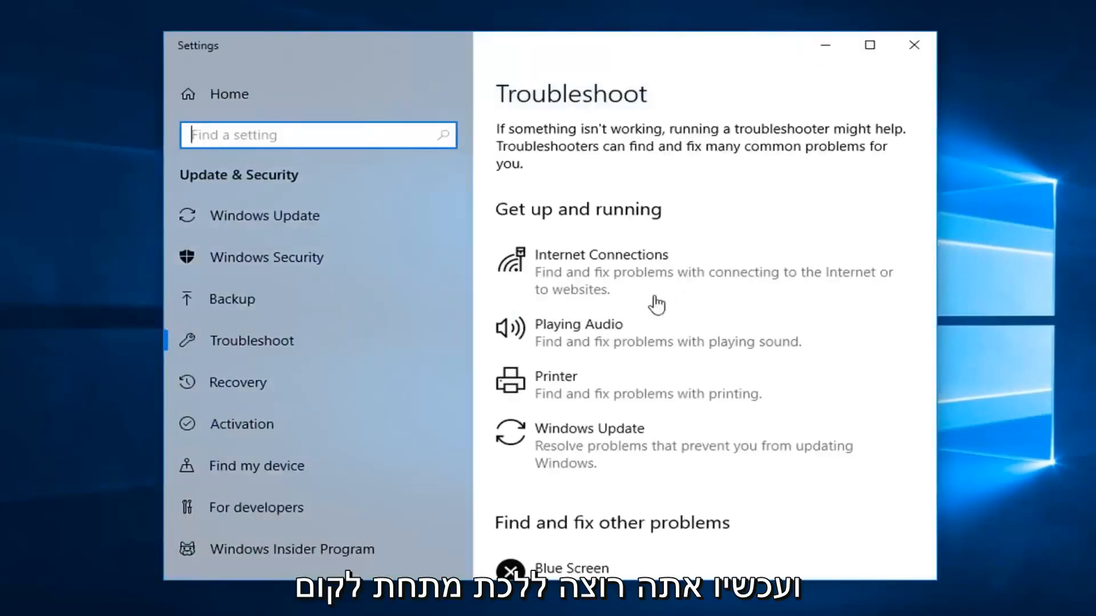
pyautogui.moveTo(572, 361)
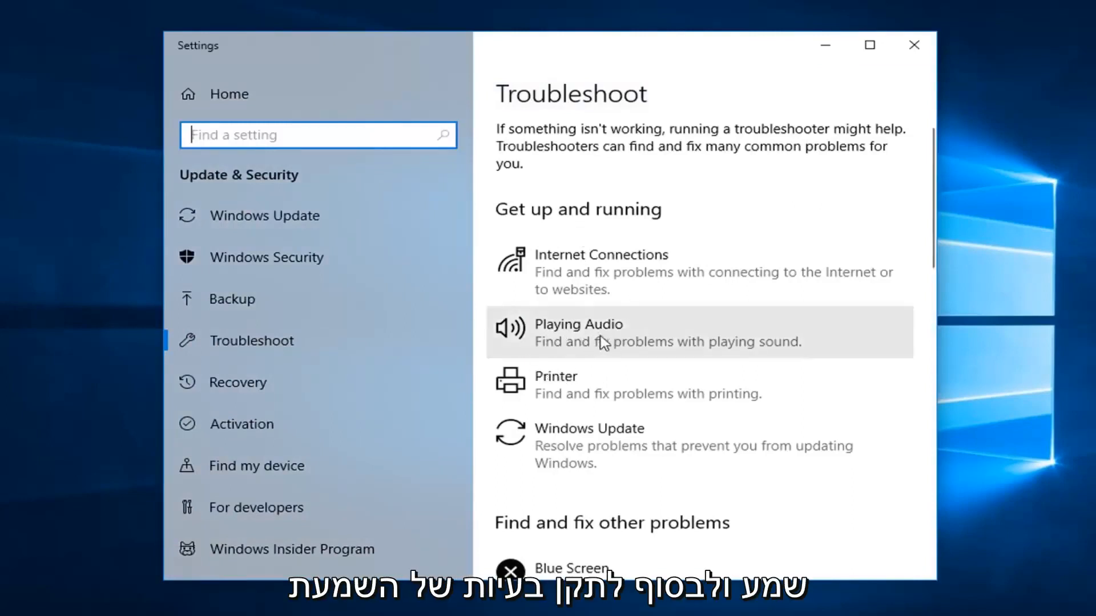
# Step: Select Playing Audio and run its troubleshooter
pyautogui.click(578, 324)
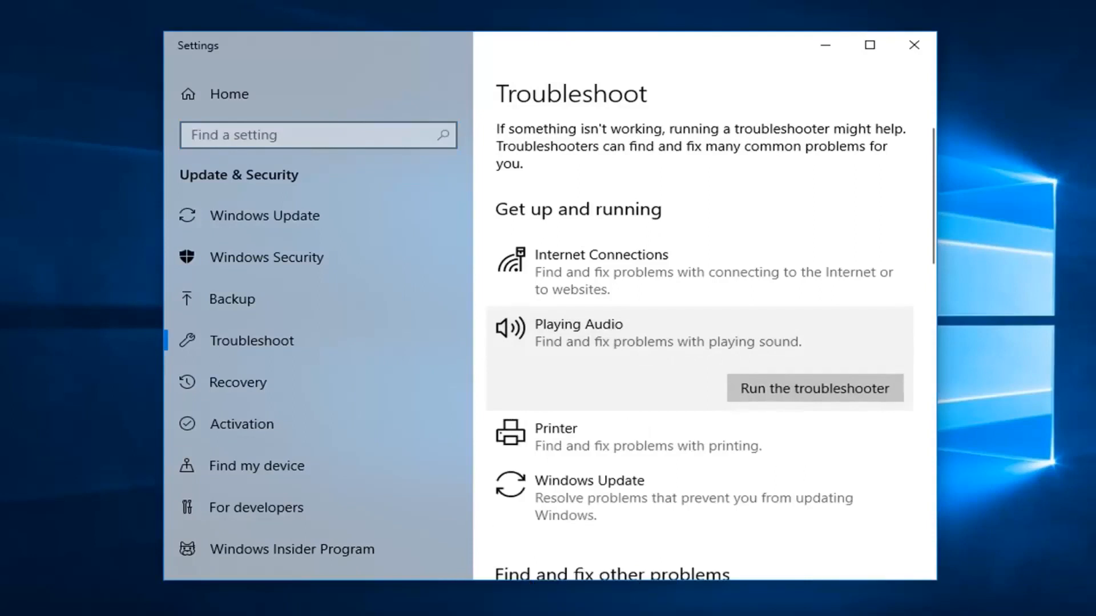
pyautogui.click(814, 388)
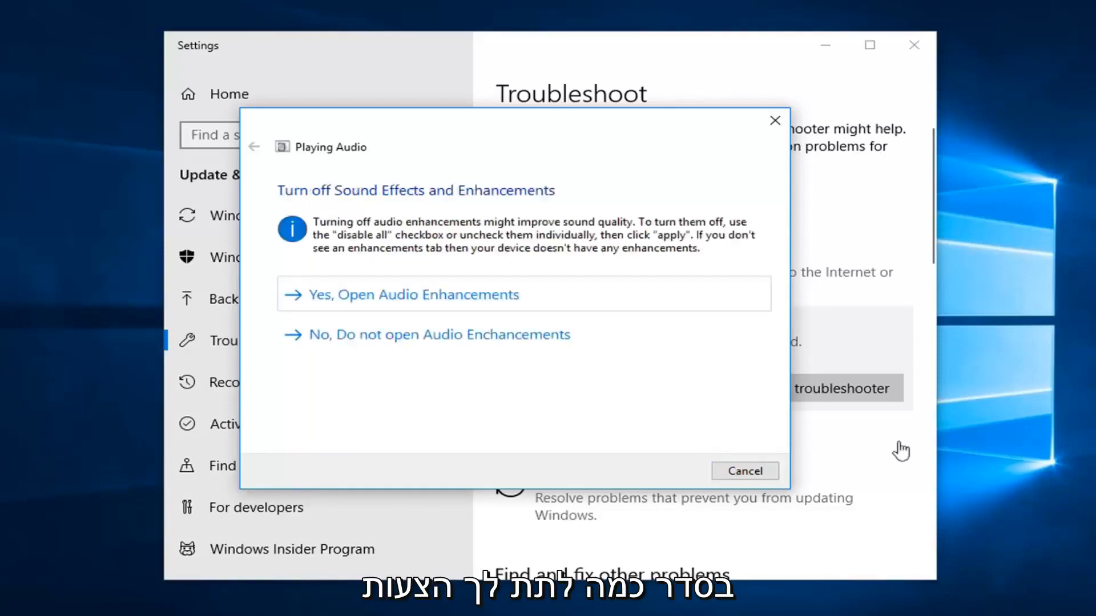
pyautogui.moveTo(398, 206)
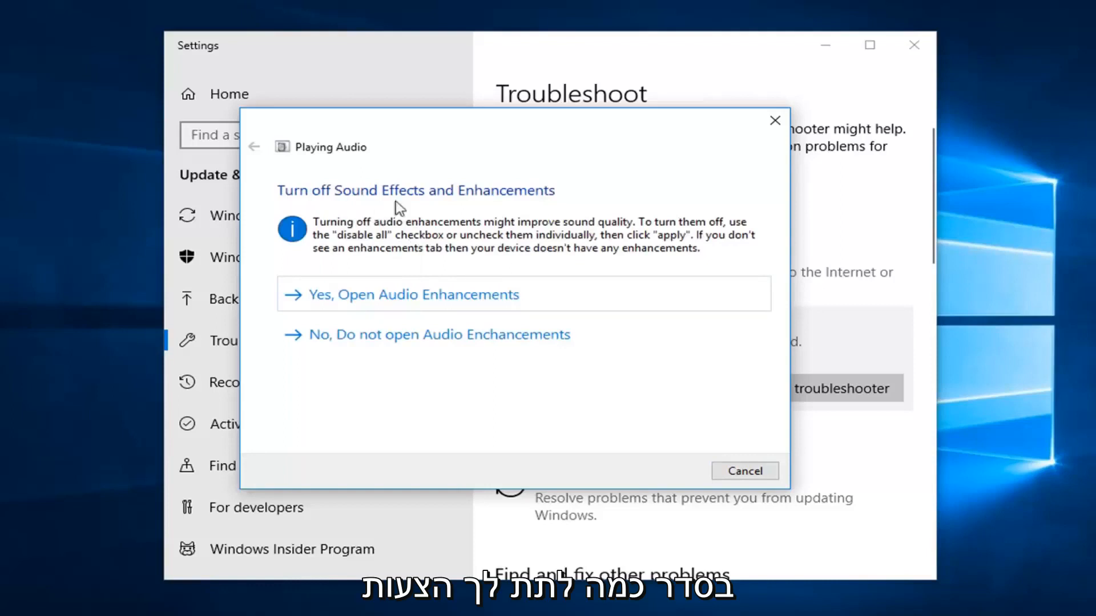